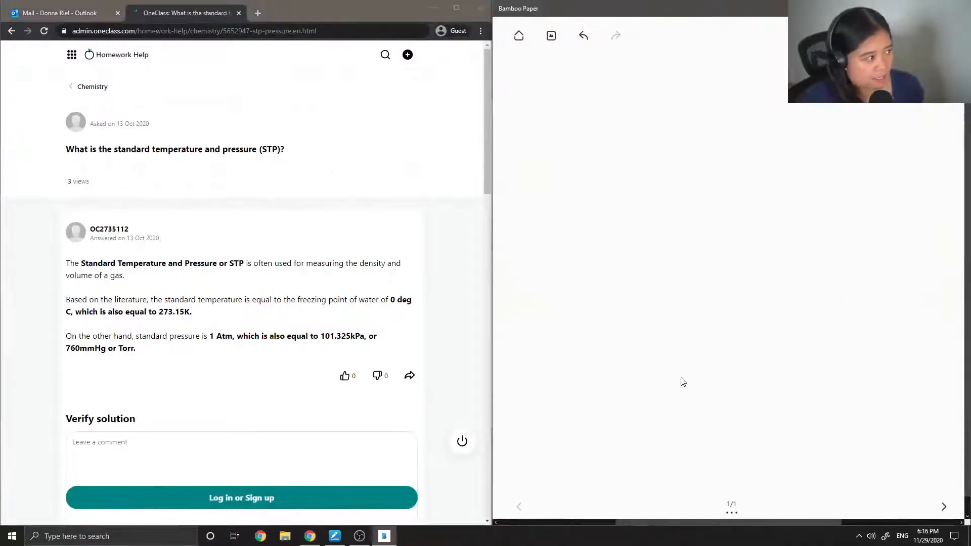
Step: Handwrite '1.) STP → temperature = 273.15K' with '= 0°C' and '= 32°F' beneath
{"action": "left_click_drag", "start_coordinate": [507, 83], "coordinate": [527, 99]}
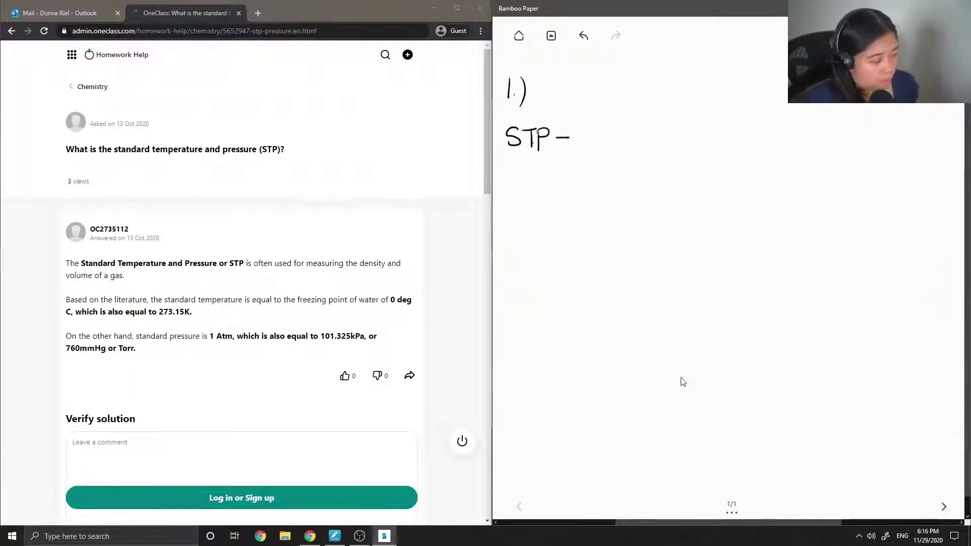
{"action": "left_click_drag", "start_coordinate": [566, 137], "coordinate": [579, 137]}
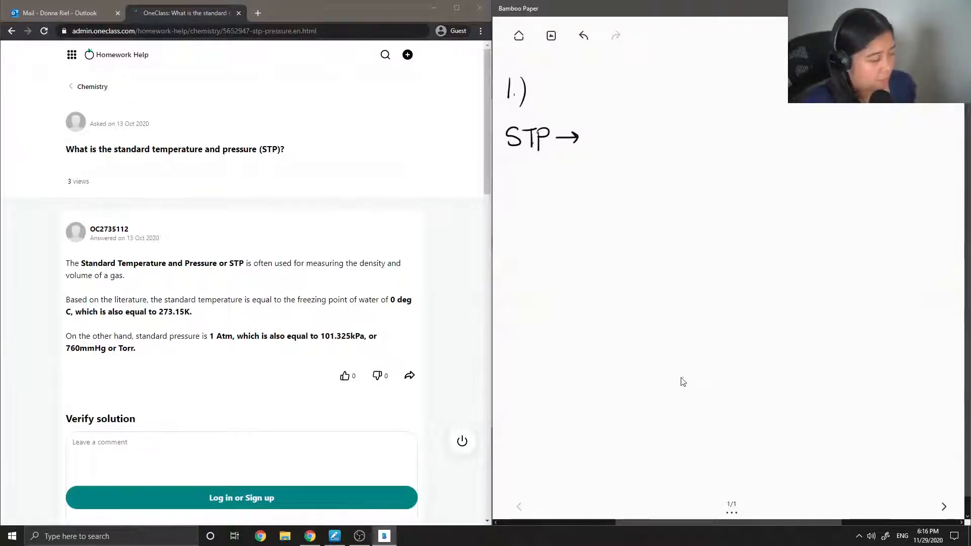
{"action": "left_click_drag", "start_coordinate": [595, 146], "coordinate": [599, 126]}
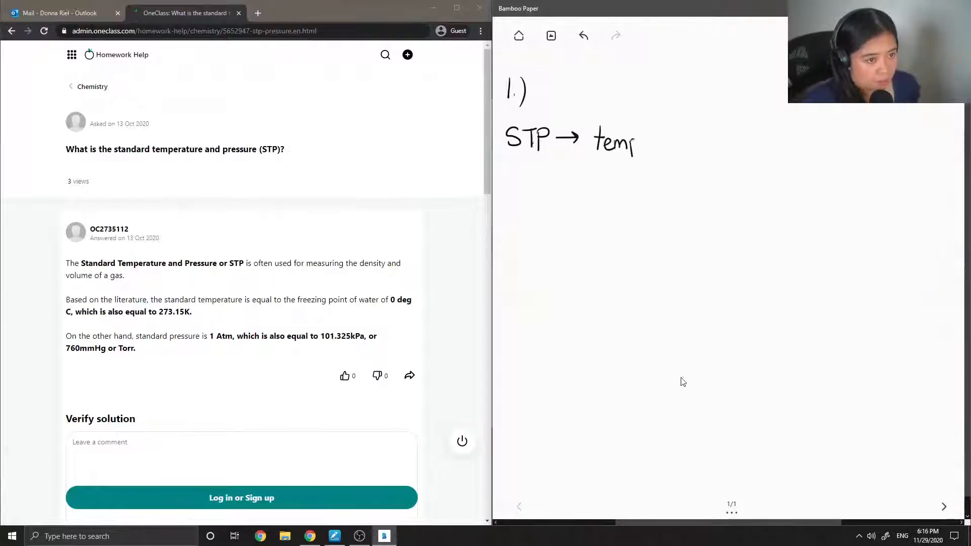
{"action": "left_click_drag", "start_coordinate": [625, 139], "coordinate": [678, 140]}
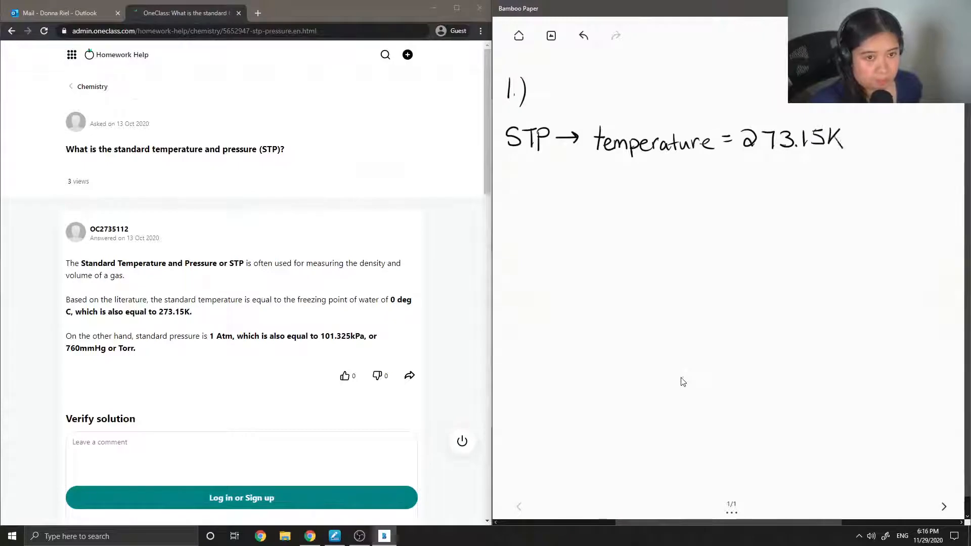
{"action": "left_click_drag", "start_coordinate": [731, 162], "coordinate": [752, 160]}
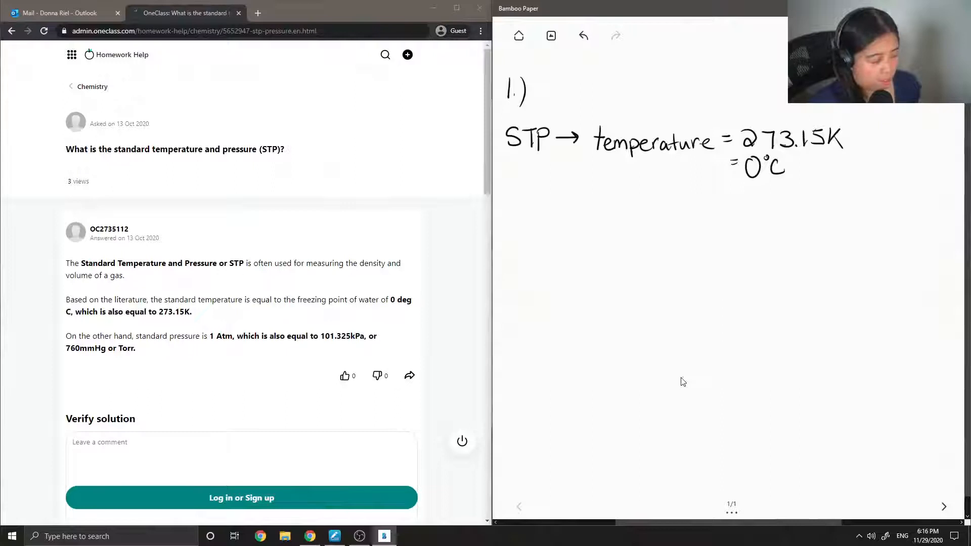
{"action": "left_click_drag", "start_coordinate": [733, 189], "coordinate": [764, 186]}
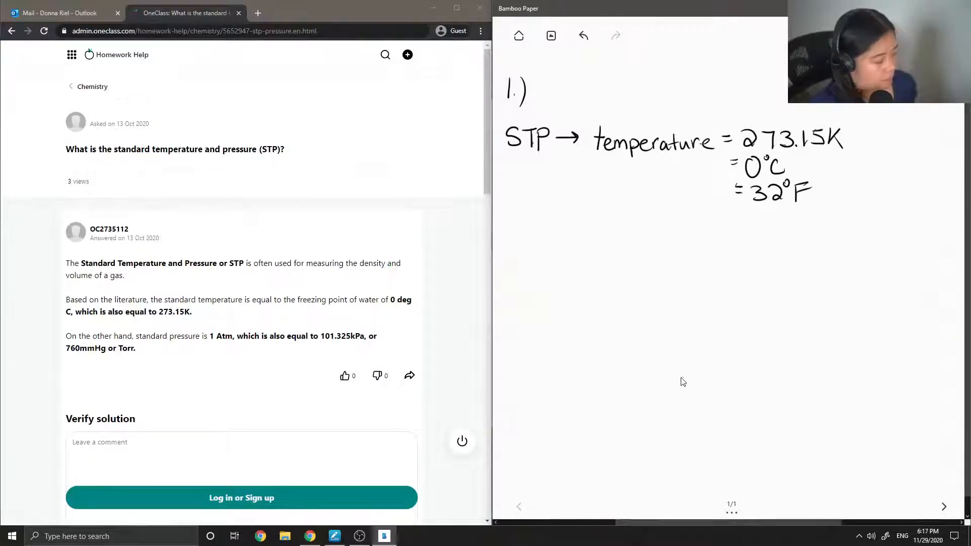
Step: Handwrite '→ absolute pressure = 1 atm' with '= 101.325 KPa' and '= 760 torr' underneath
{"action": "left_click_drag", "start_coordinate": [517, 240], "coordinate": [544, 237]}
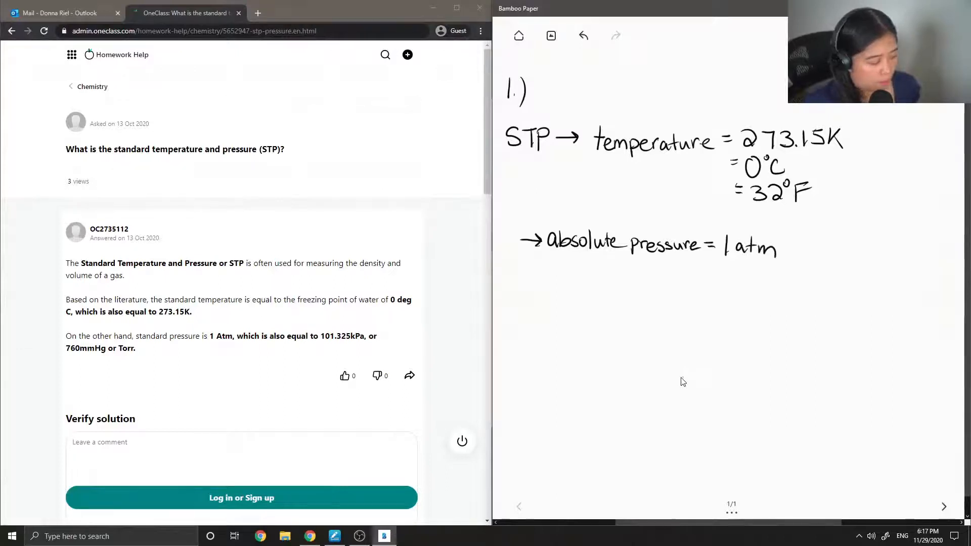
{"action": "left_click_drag", "start_coordinate": [705, 268], "coordinate": [718, 268]}
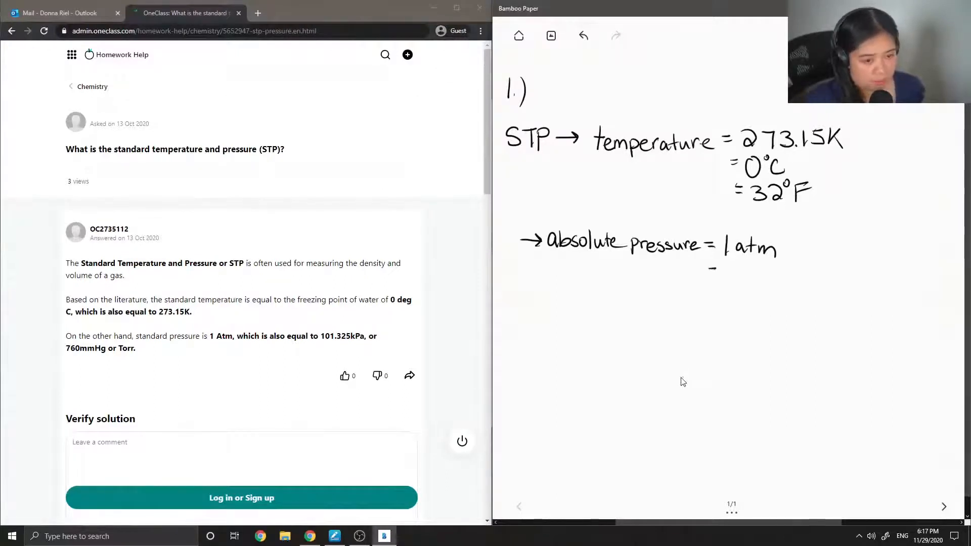
{"action": "left_click_drag", "start_coordinate": [715, 267], "coordinate": [746, 282]}
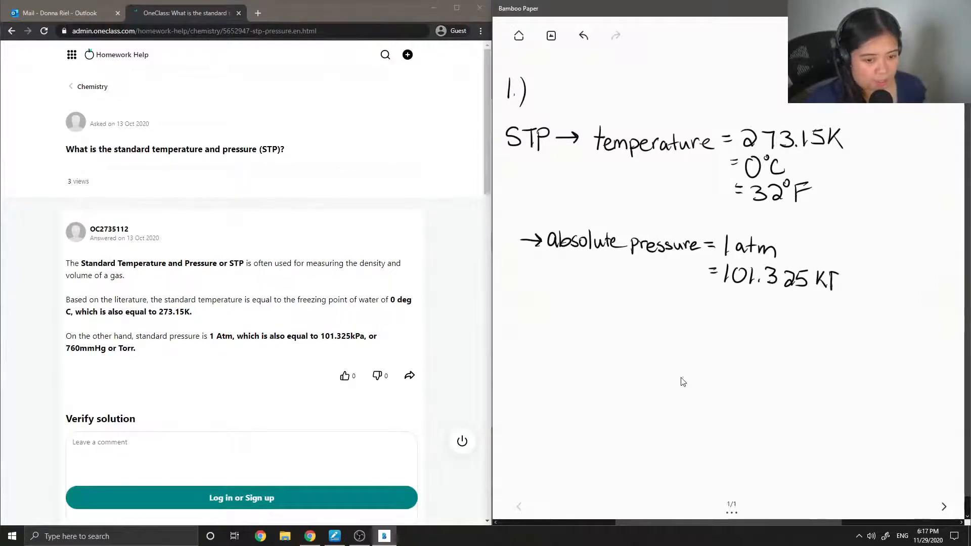
{"action": "type", "text": "a"}
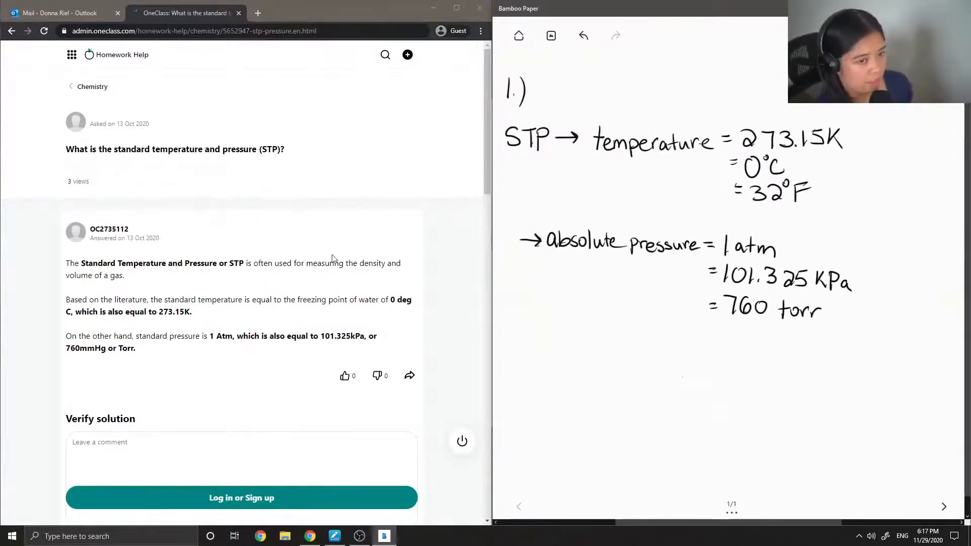
Step: Scroll the OneClass answer page down toward the Verify solution section
{"action": "scroll", "scroll_direction": "down", "scroll_amount": 3}
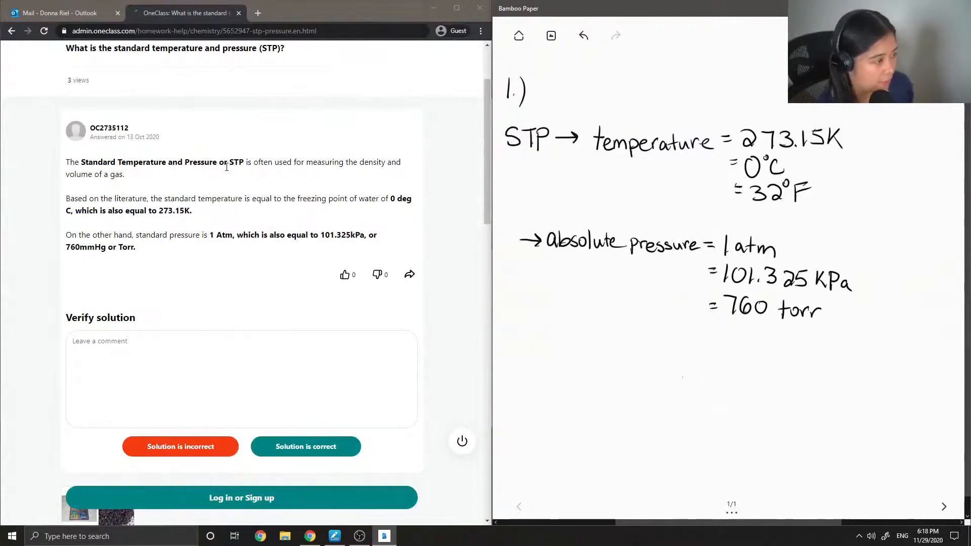
{"action": "scroll", "scroll_direction": "down", "scroll_amount": 3}
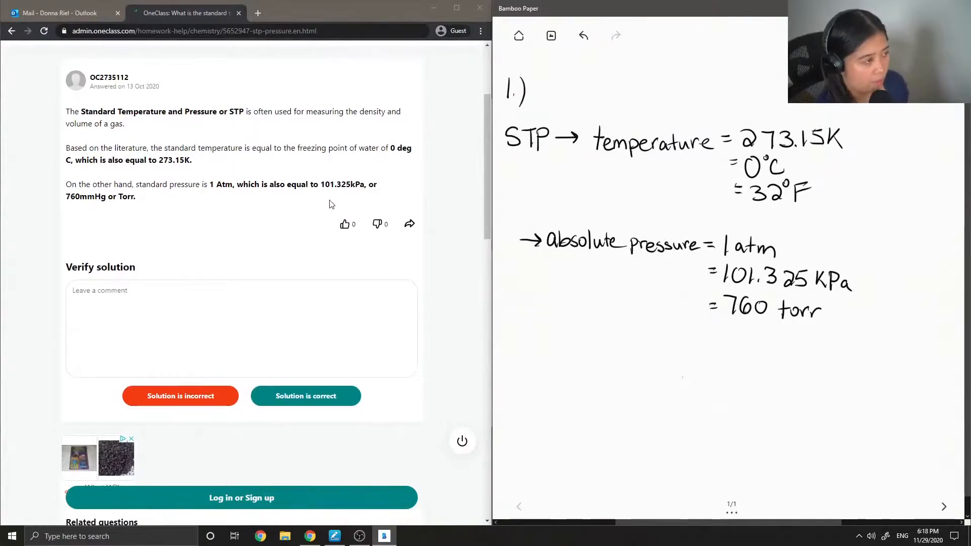
{"action": "mouse_move", "coordinate": [69, 218]}
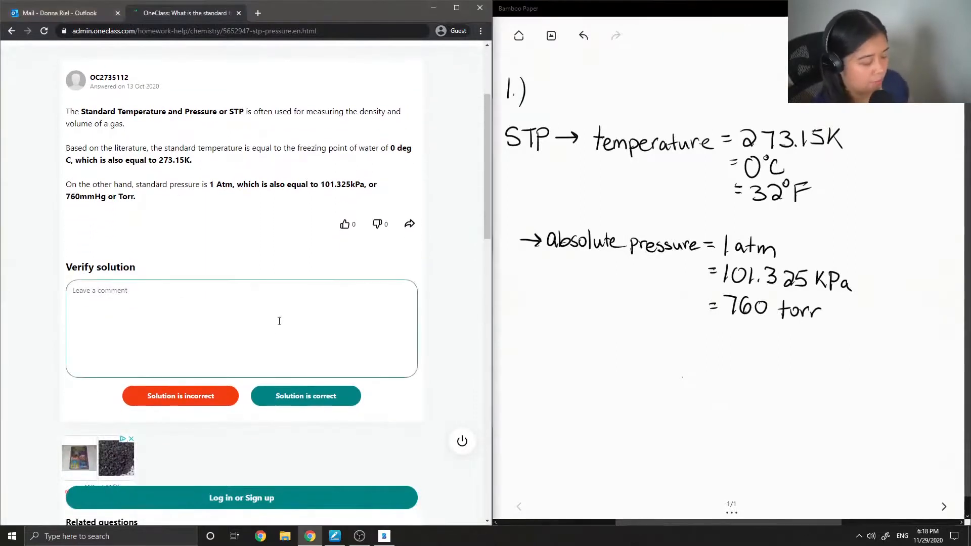
Step: Comment 'This solution is correct.' and mark the answer as correct
{"action": "type", "text": "This s"}
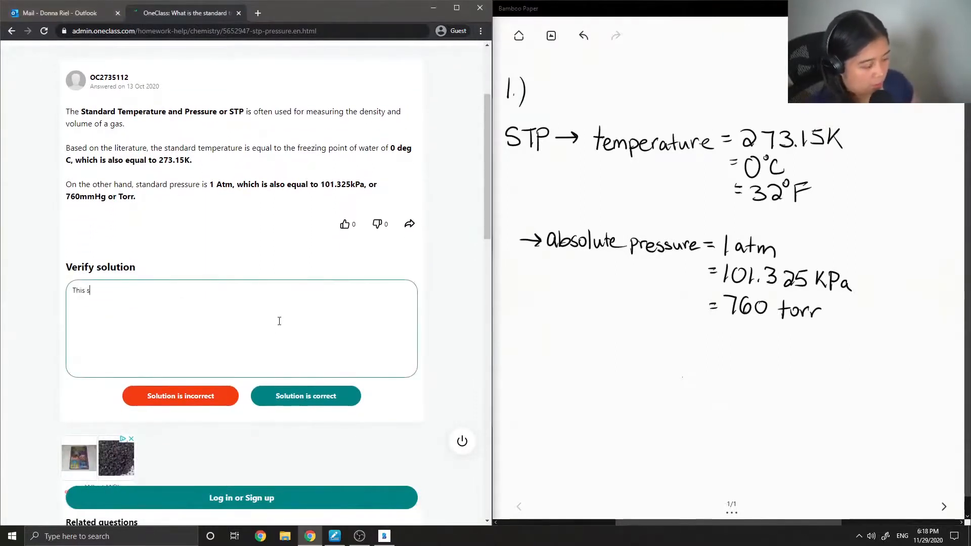
{"action": "type", "text": "olution is"}
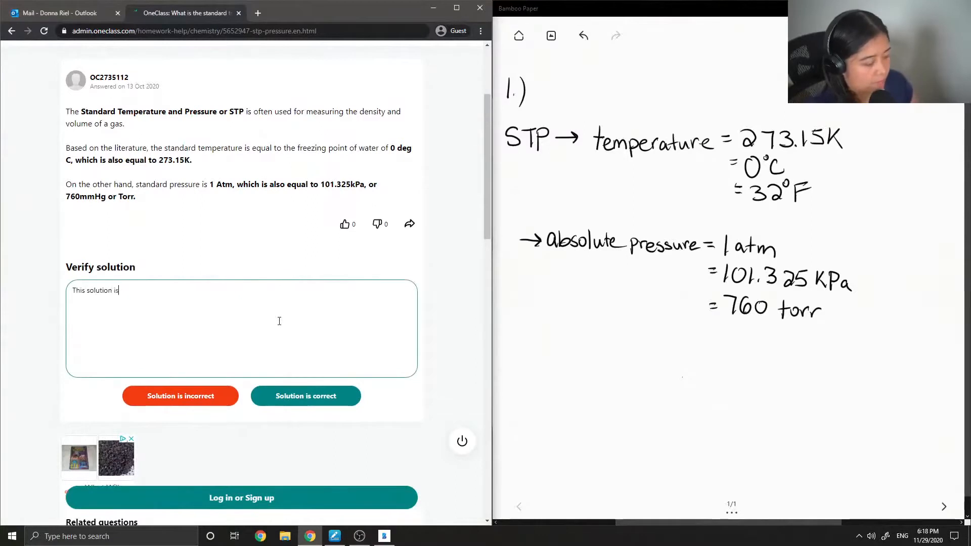
{"action": "type", "text": "correct."}
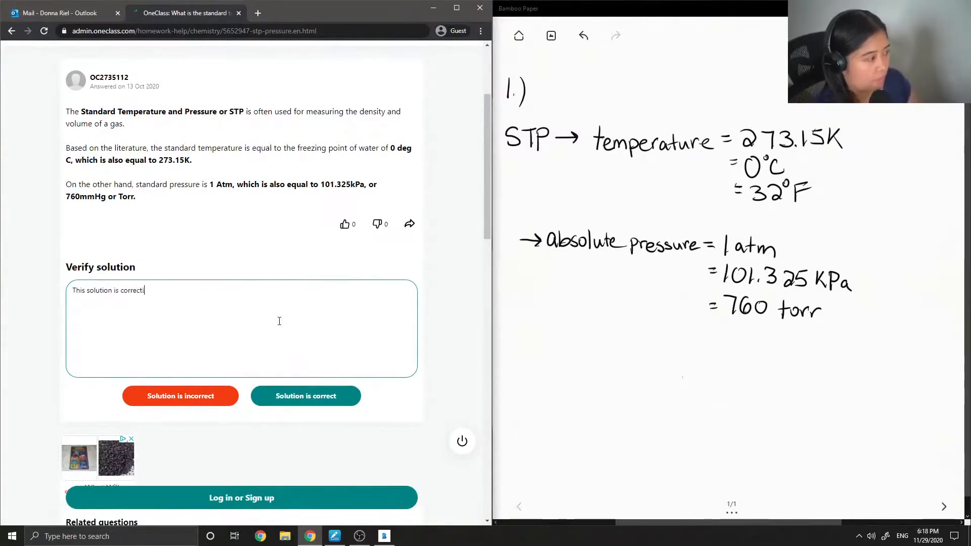
{"action": "left_click", "coordinate": [305, 396]}
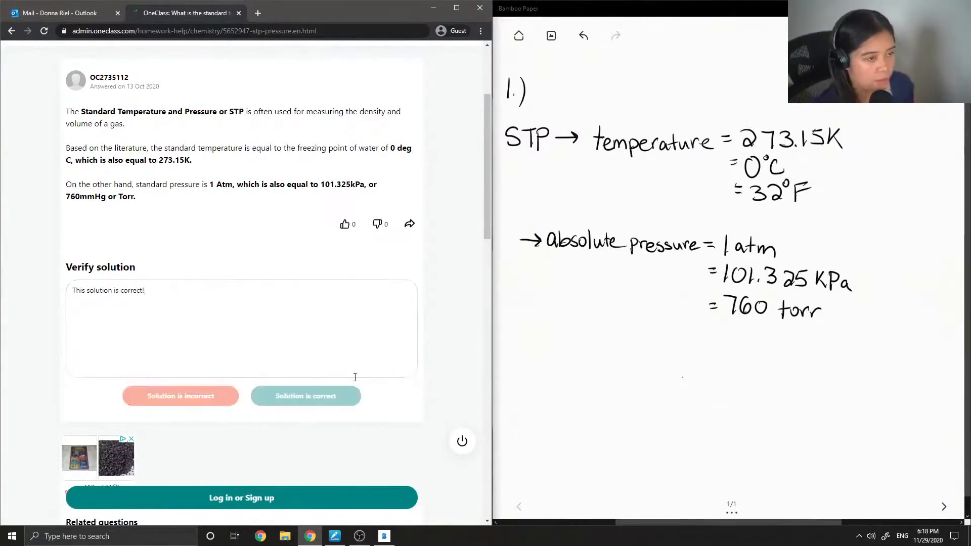